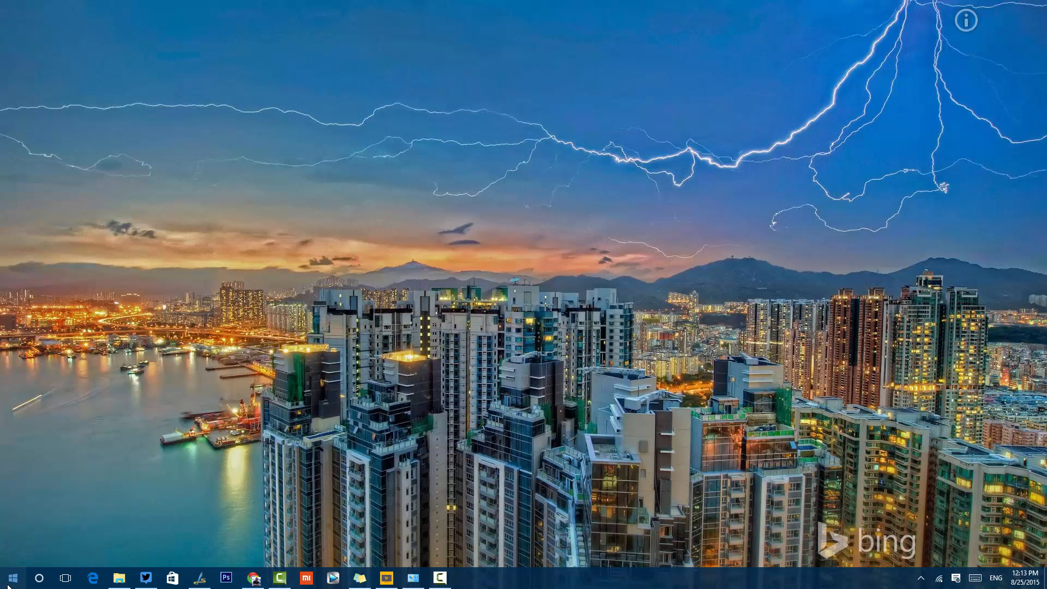
- Search the Start menu for 'control panel' so Control Panel is the top result
click(13, 578)
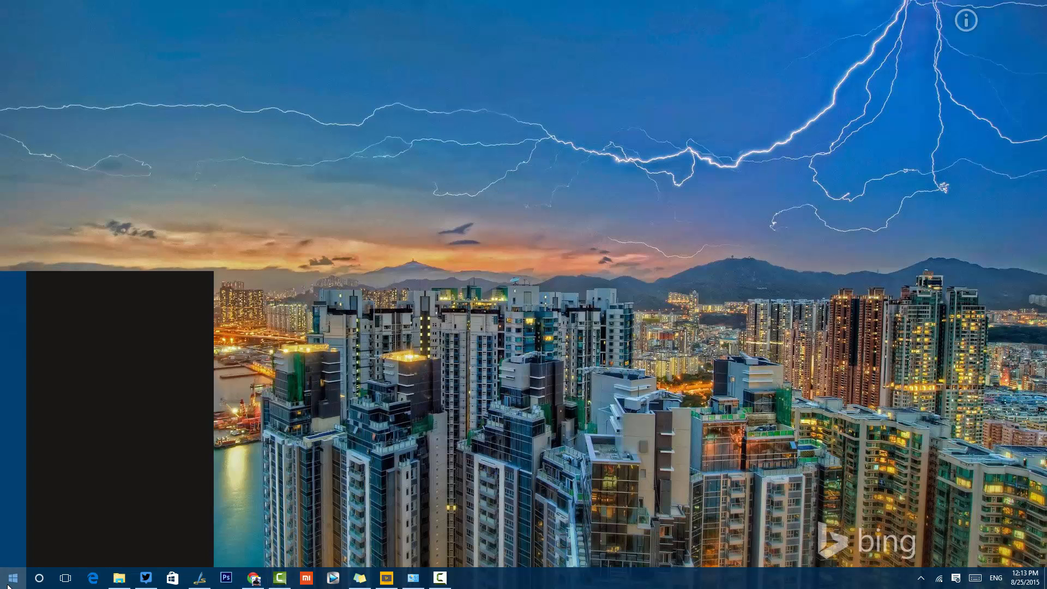
text(control panel)
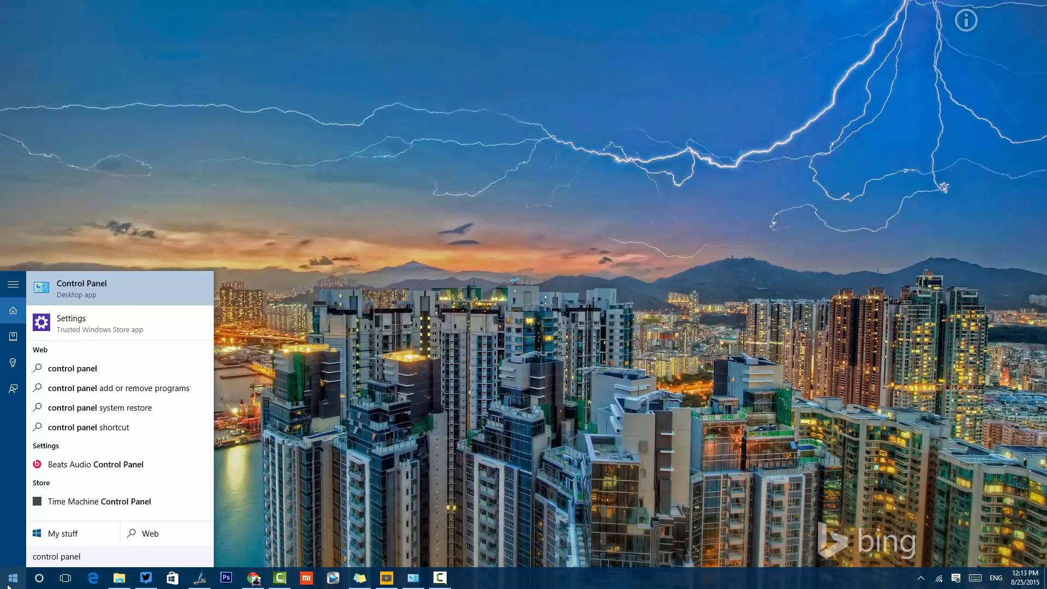
- Launch Control Panel and go to Backup and Restore (Windows 7) under System and Security
click(82, 288)
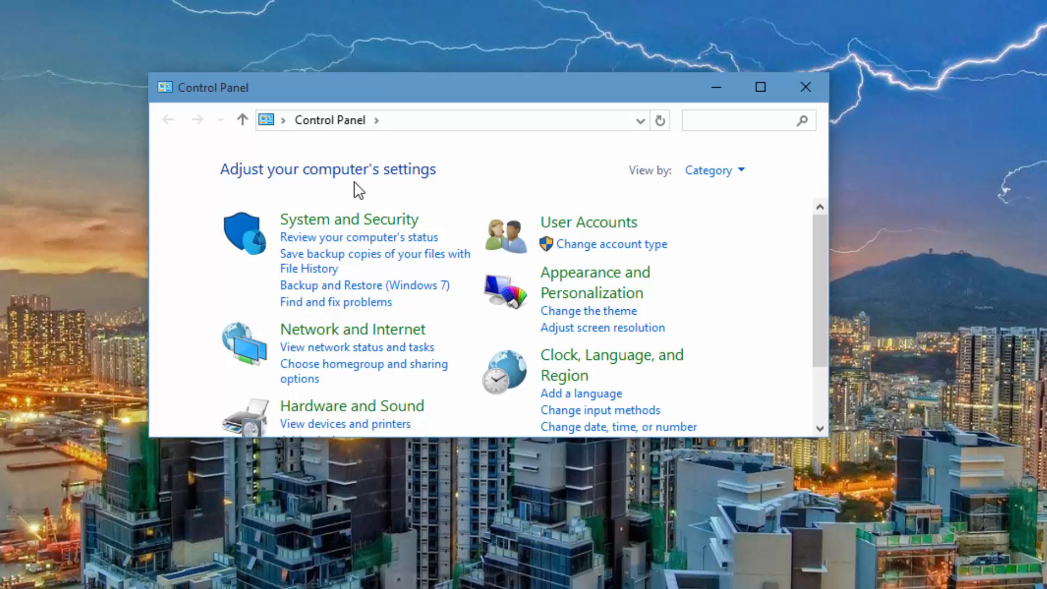
mouse_move(413, 296)
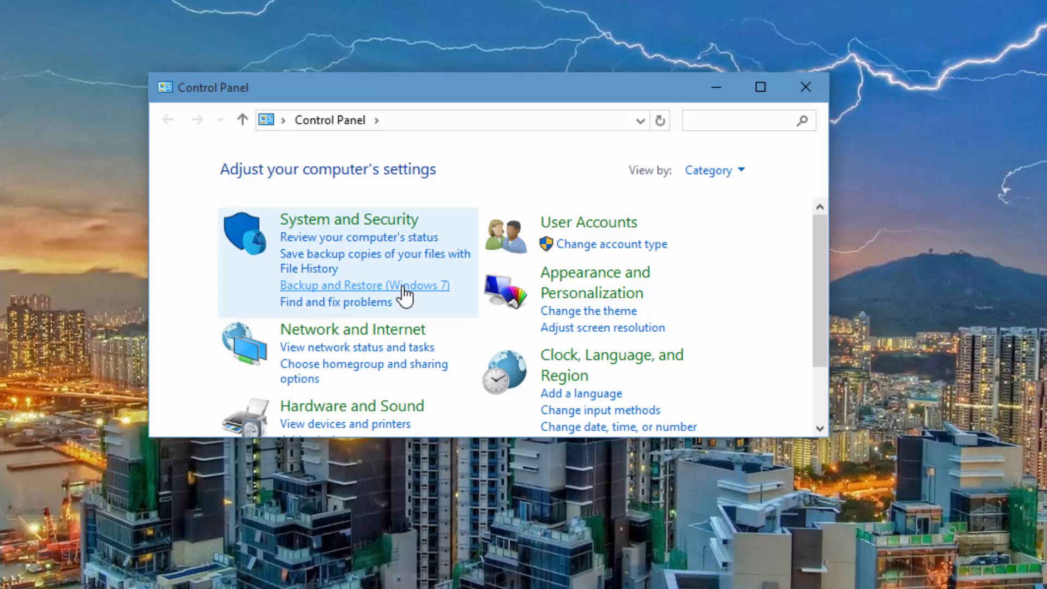
click(364, 286)
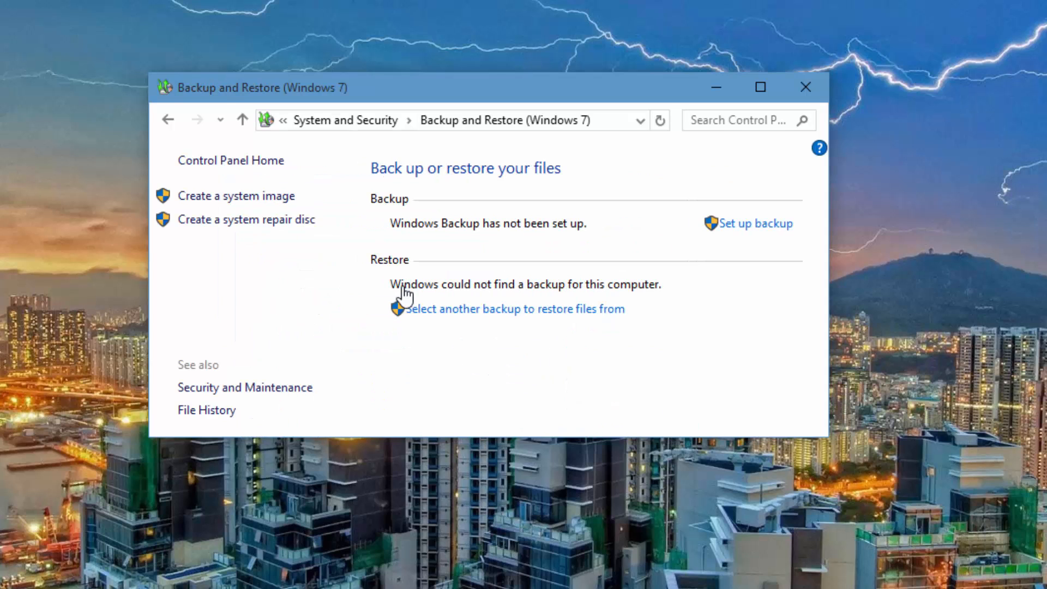
mouse_move(236, 202)
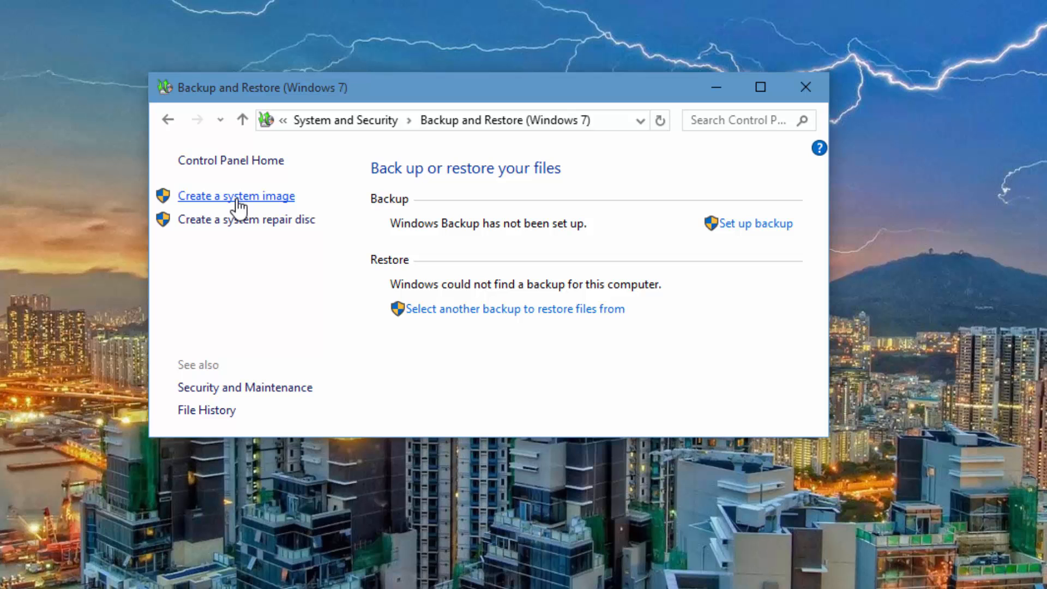
- Start the Create a system image wizard and let it look for backup devices
click(515, 308)
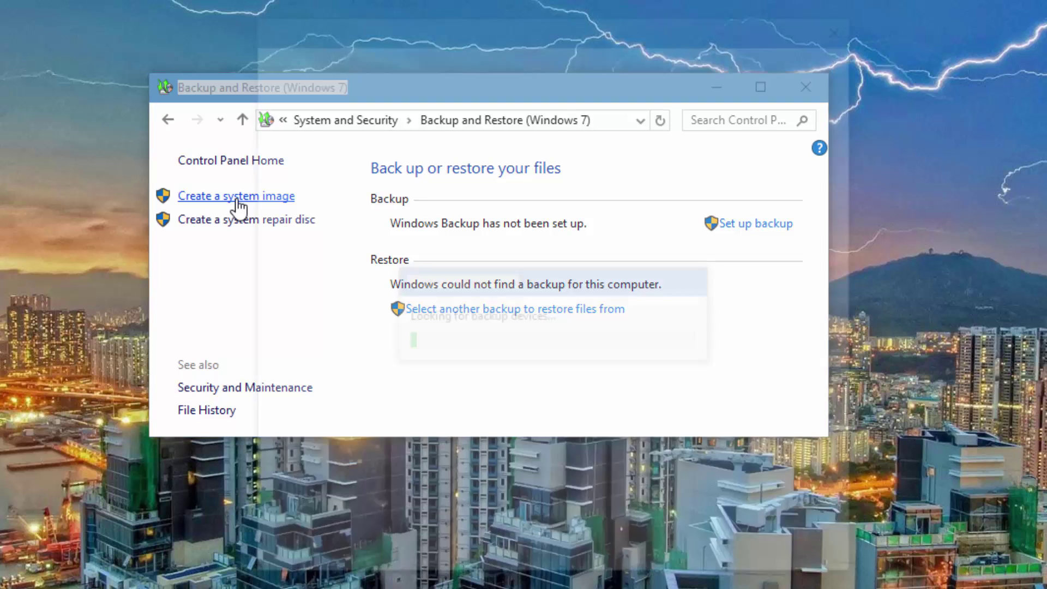
click(235, 197)
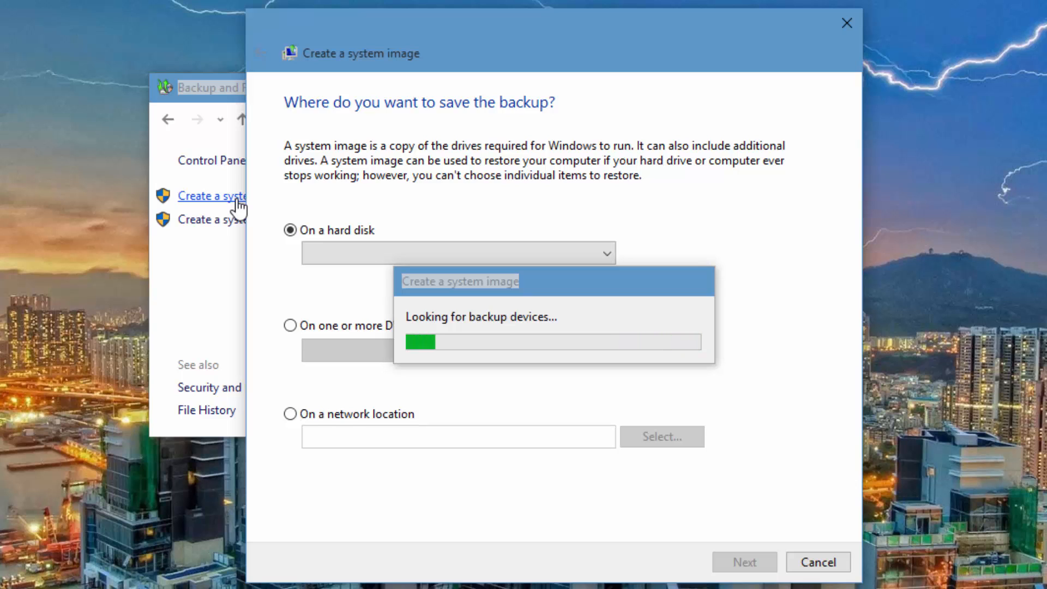
mouse_move(277, 225)
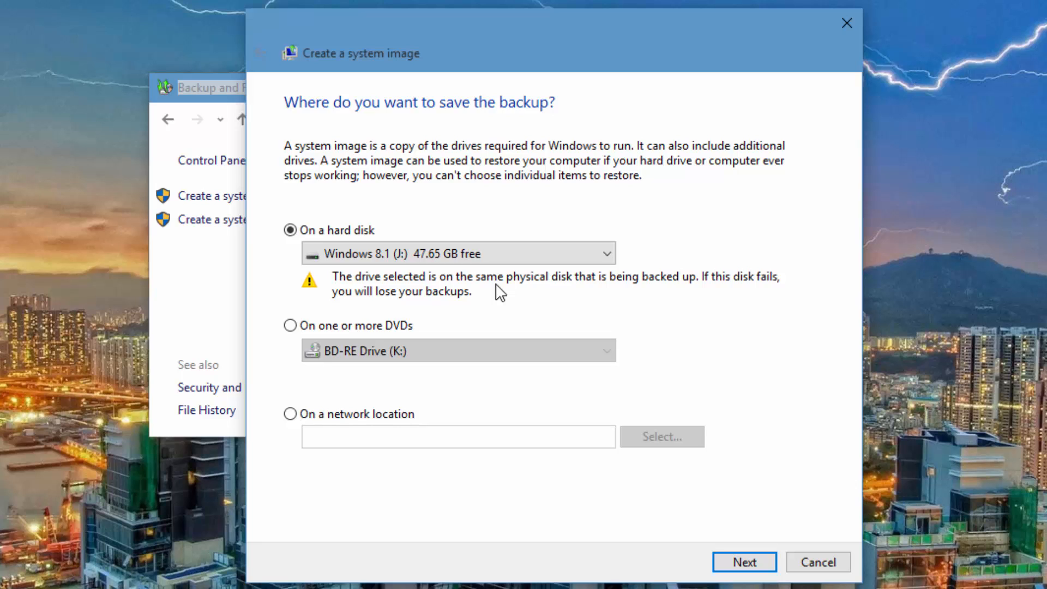
click(290, 230)
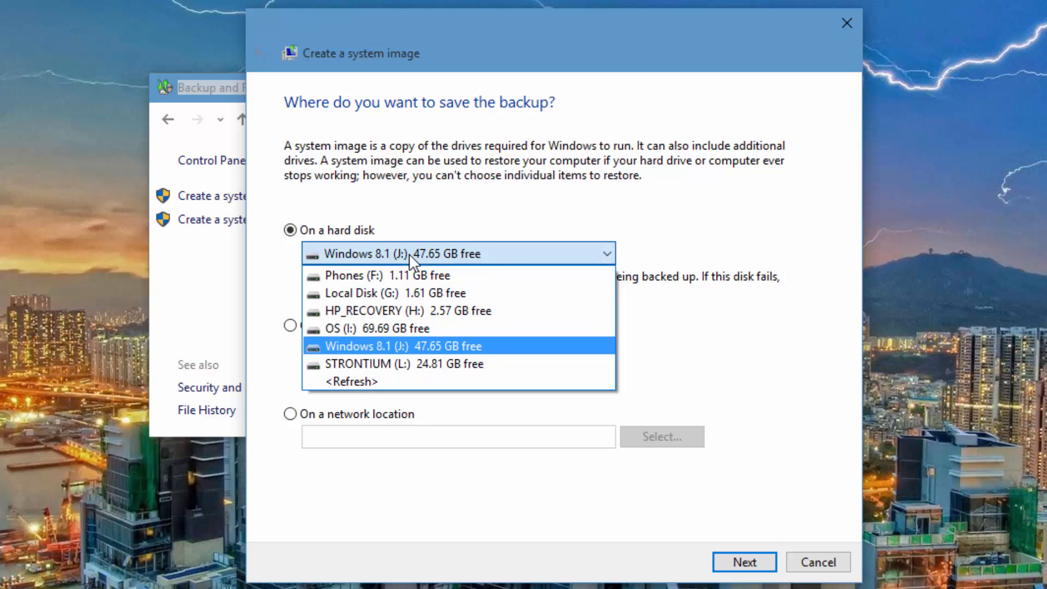
click(395, 346)
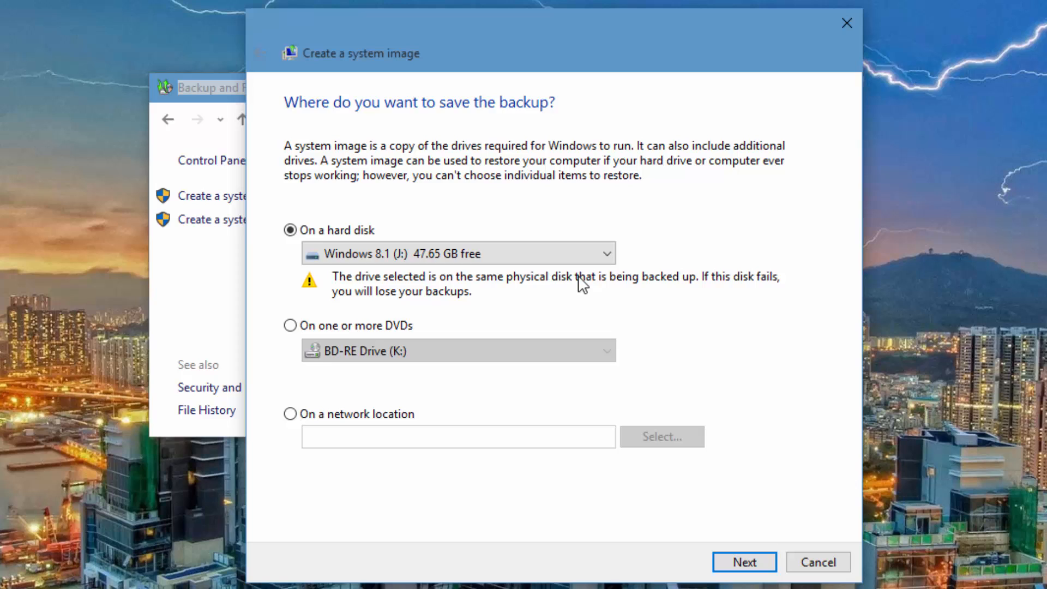
mouse_move(739, 301)
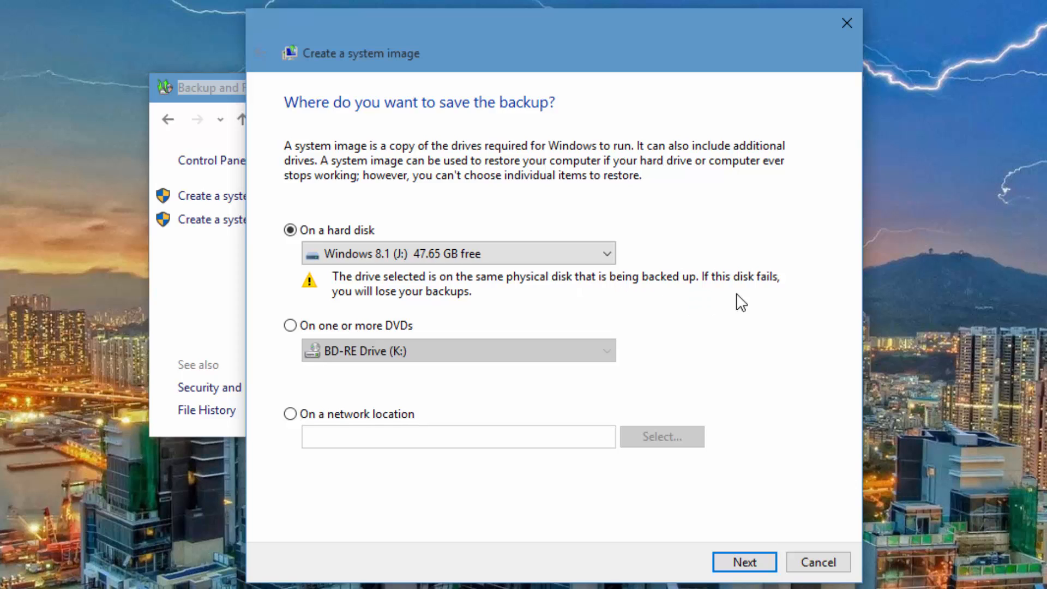
mouse_move(478, 312)
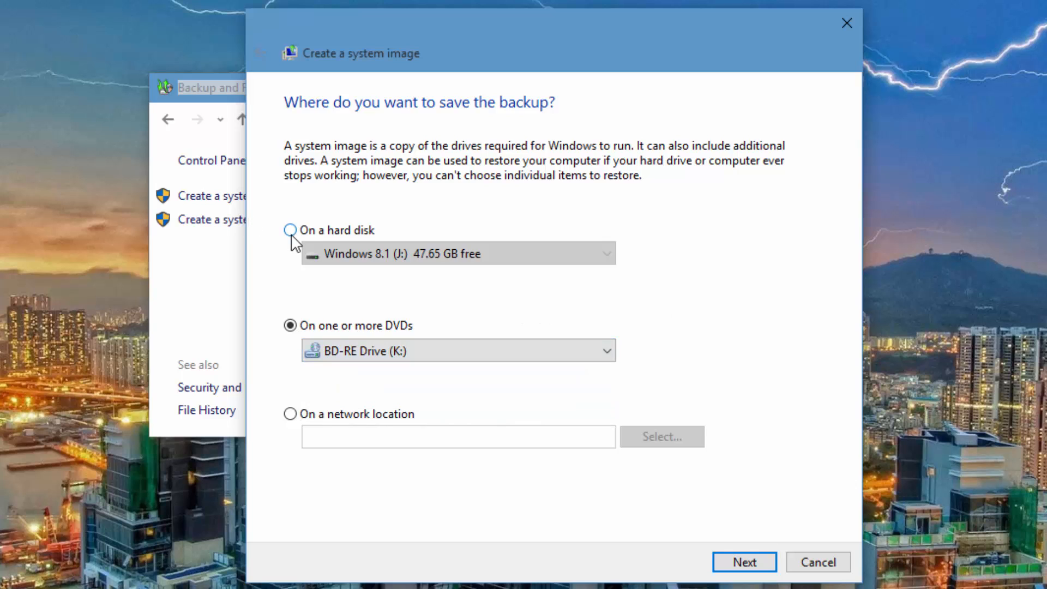
click(290, 230)
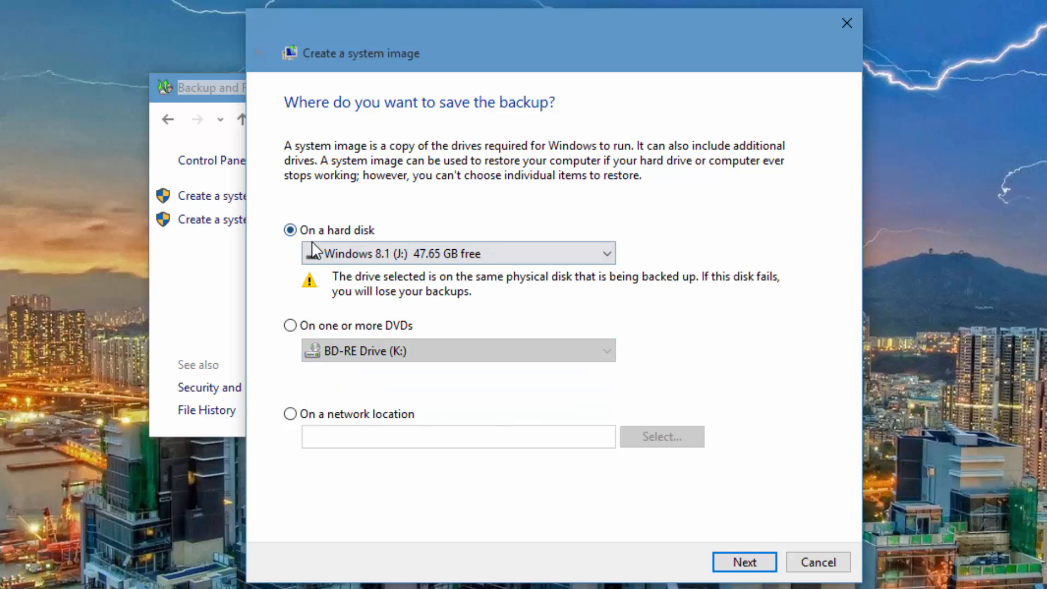
mouse_move(283, 493)
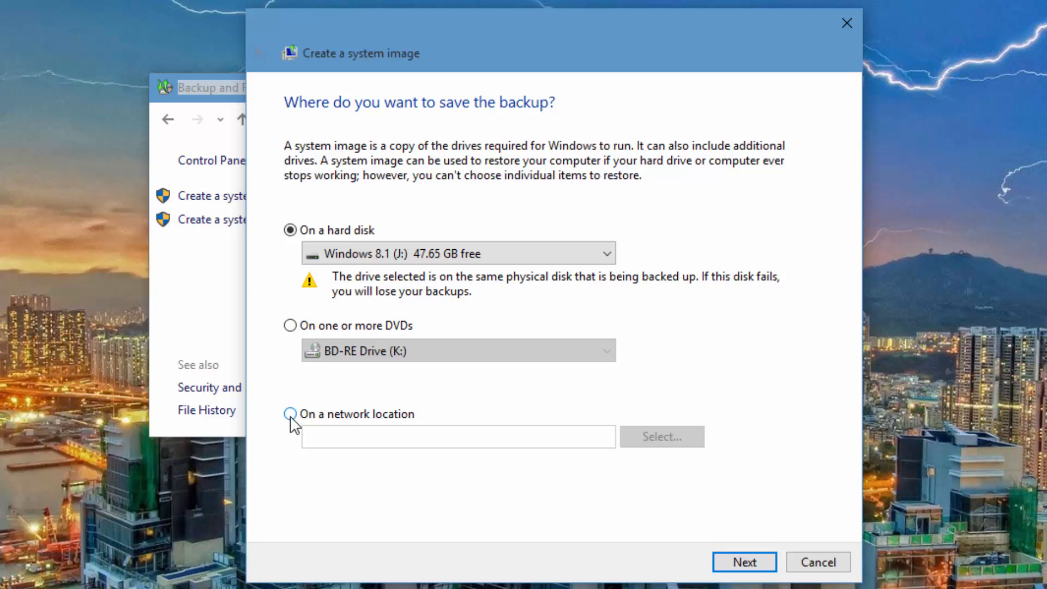
mouse_move(735, 573)
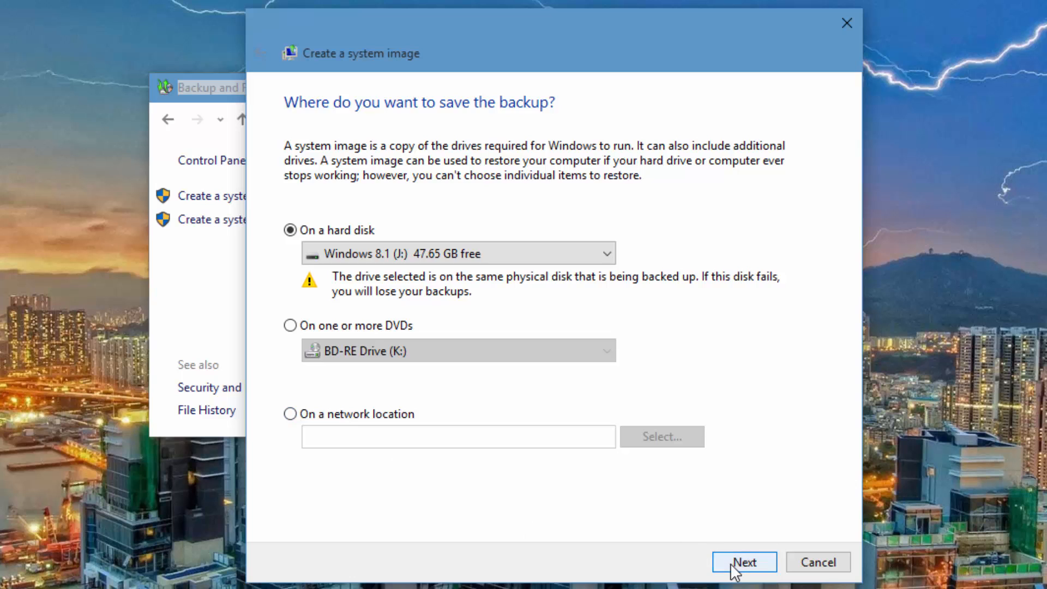
- Accept drive J: and review the drive list with SYSTEM and C: included by default
click(746, 563)
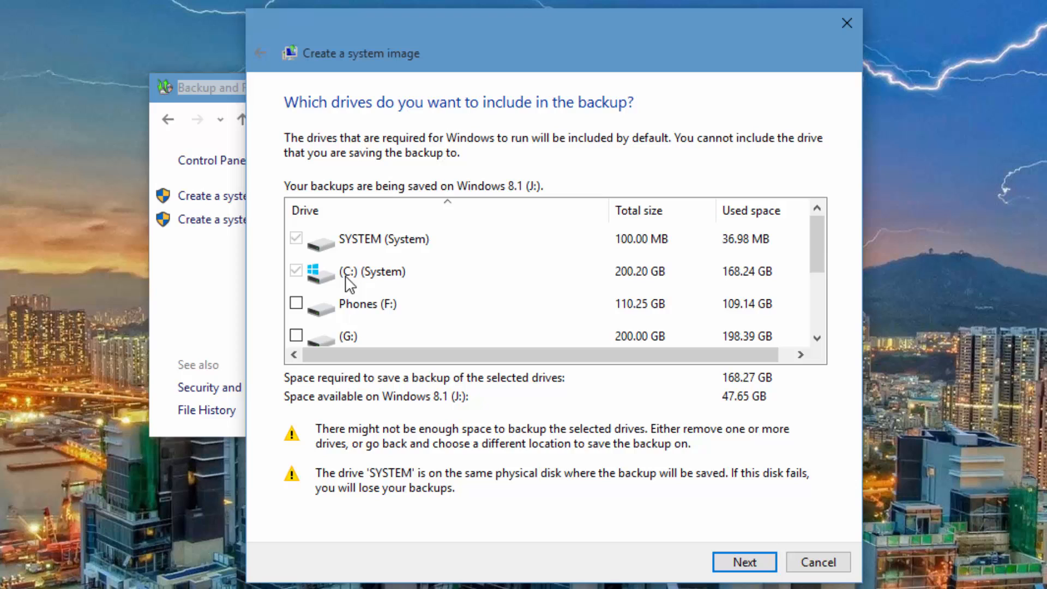
mouse_move(665, 286)
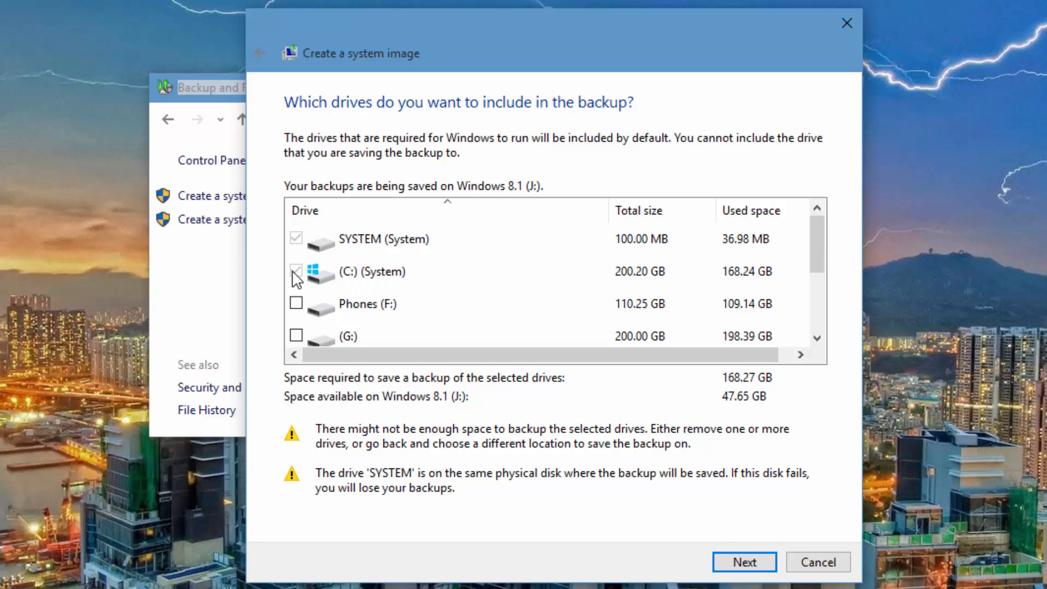
click(296, 272)
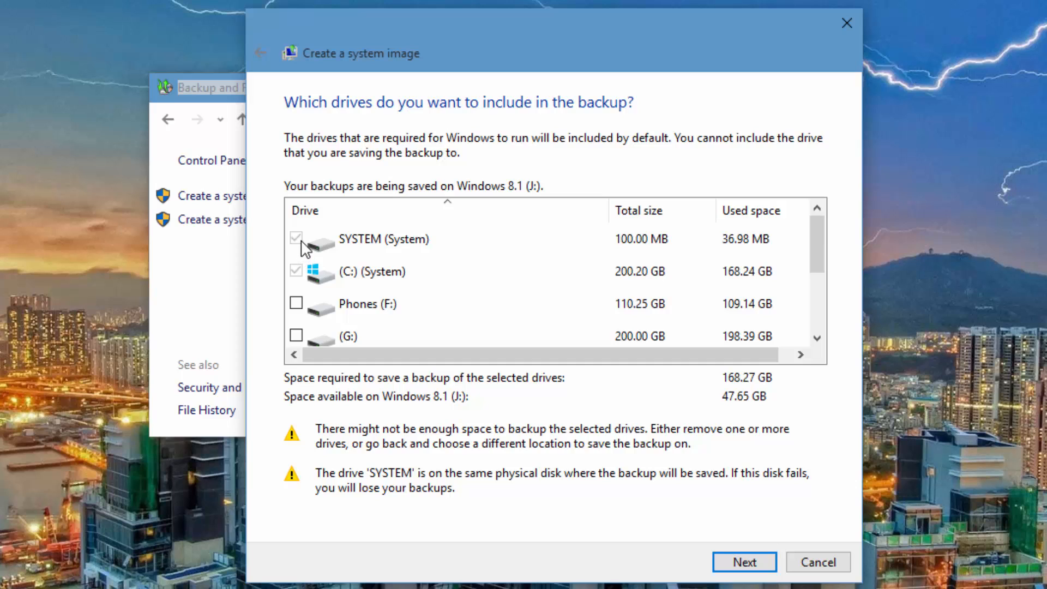
click(296, 237)
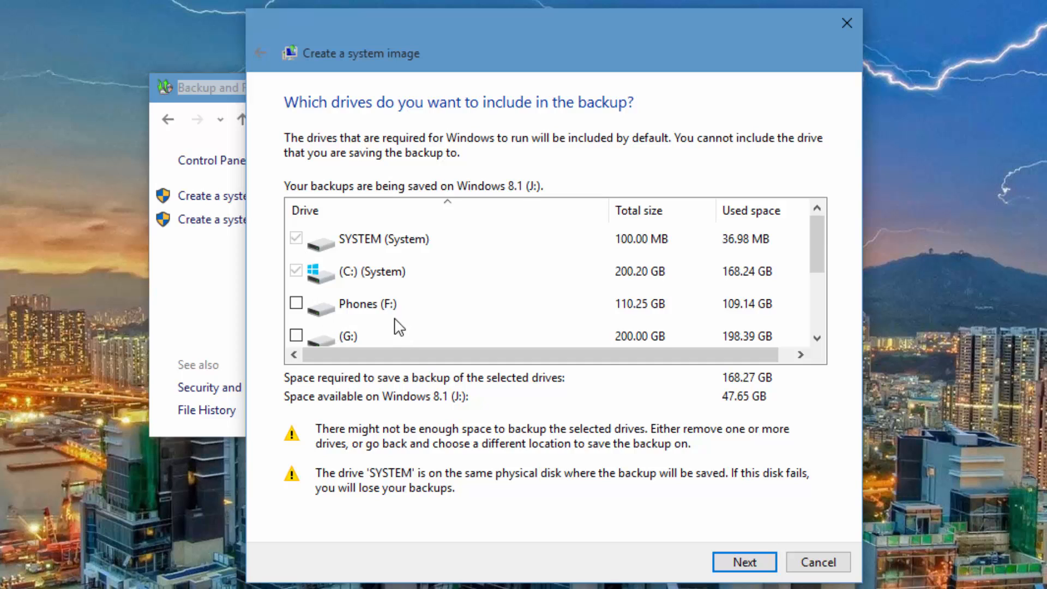
scroll(down, 3)
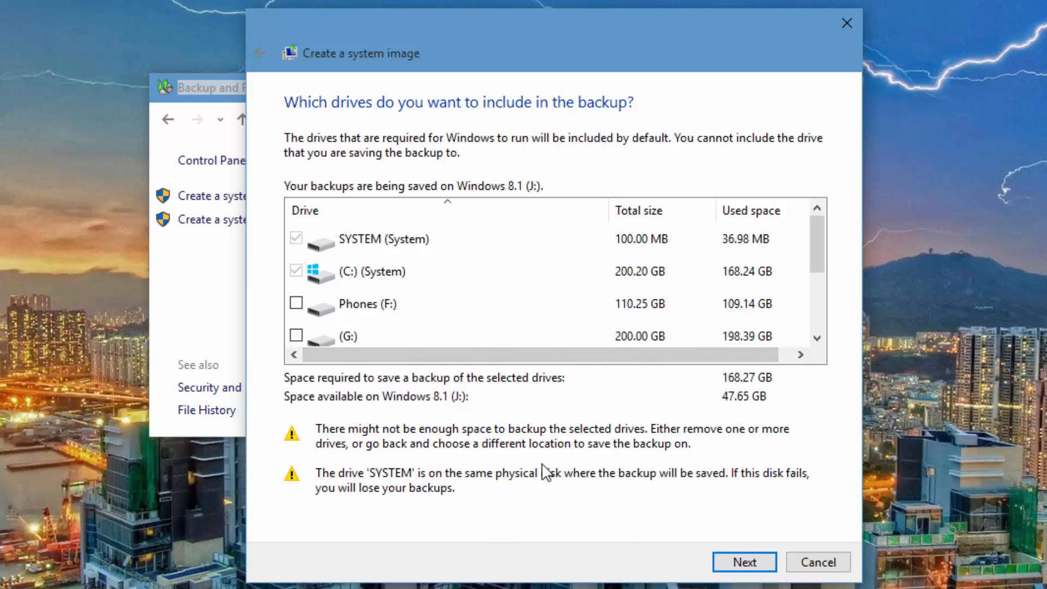
mouse_move(690, 496)
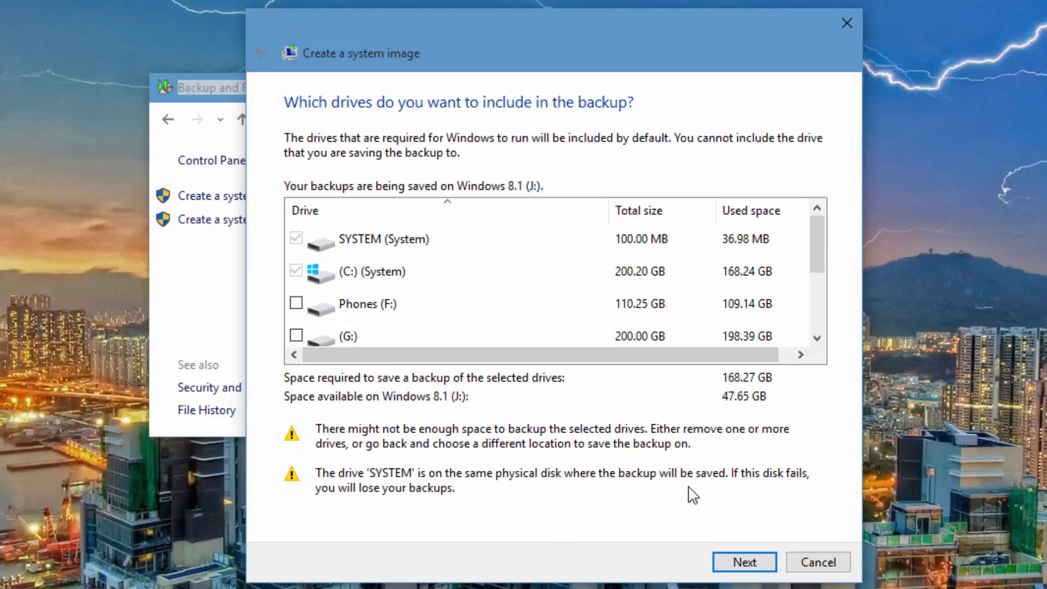
mouse_move(741, 267)
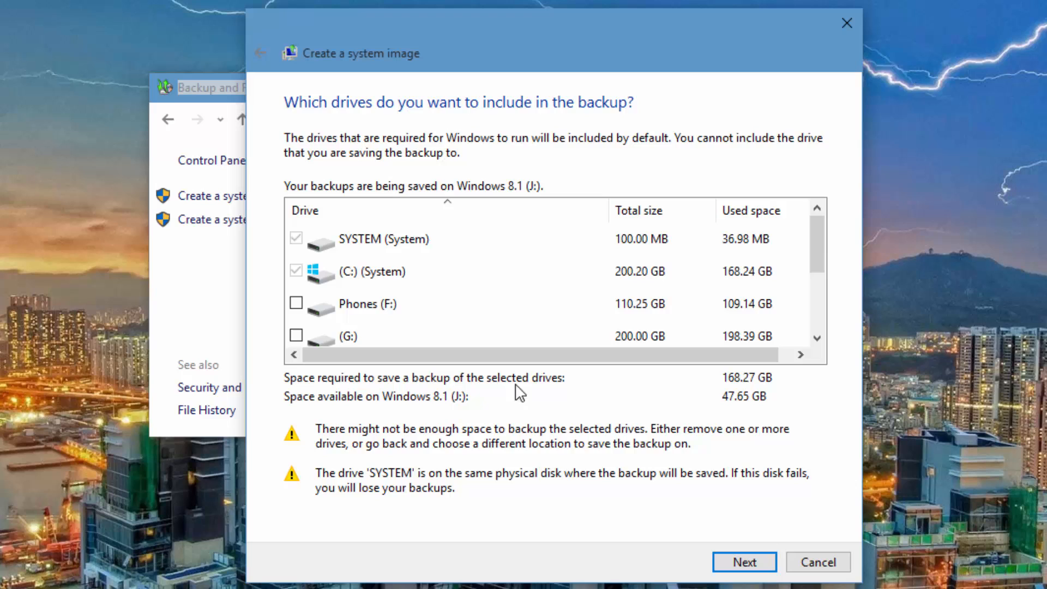
mouse_move(726, 380)
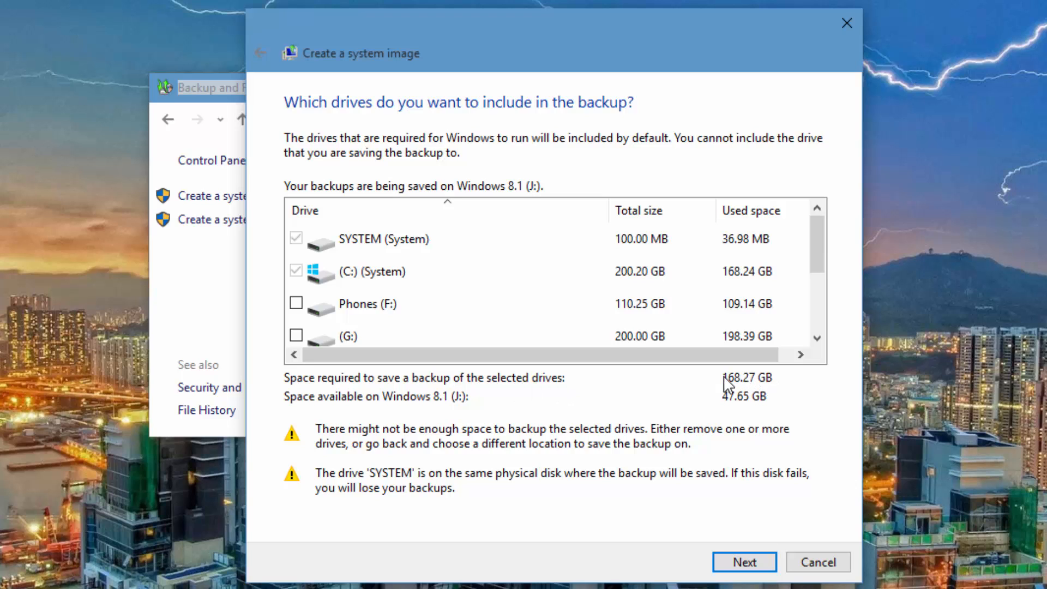
mouse_move(734, 392)
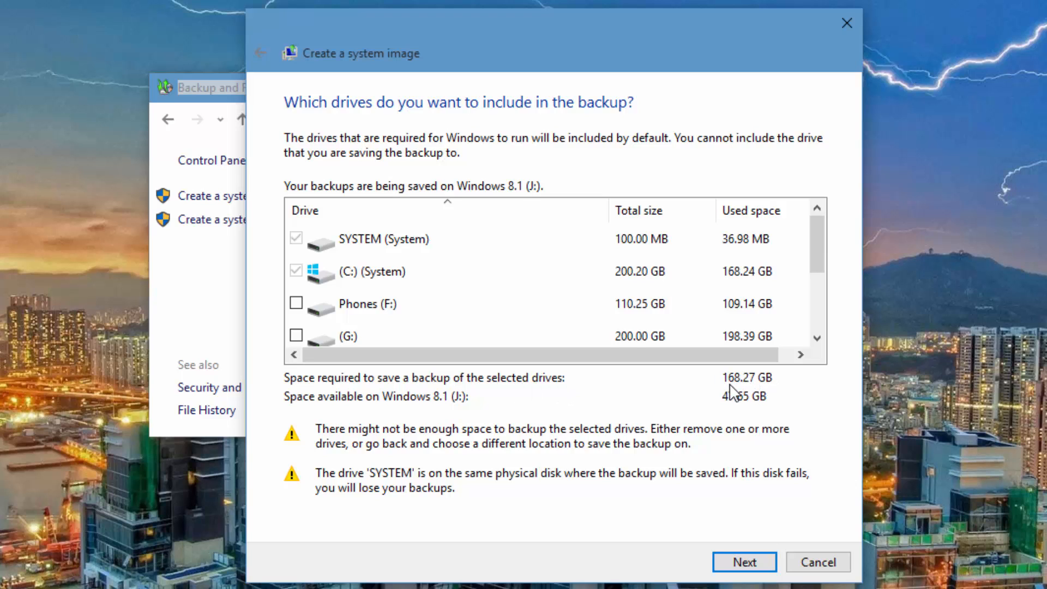
- Confirm the backup summary and start saving the SYSTEM and C: image to J:
click(743, 575)
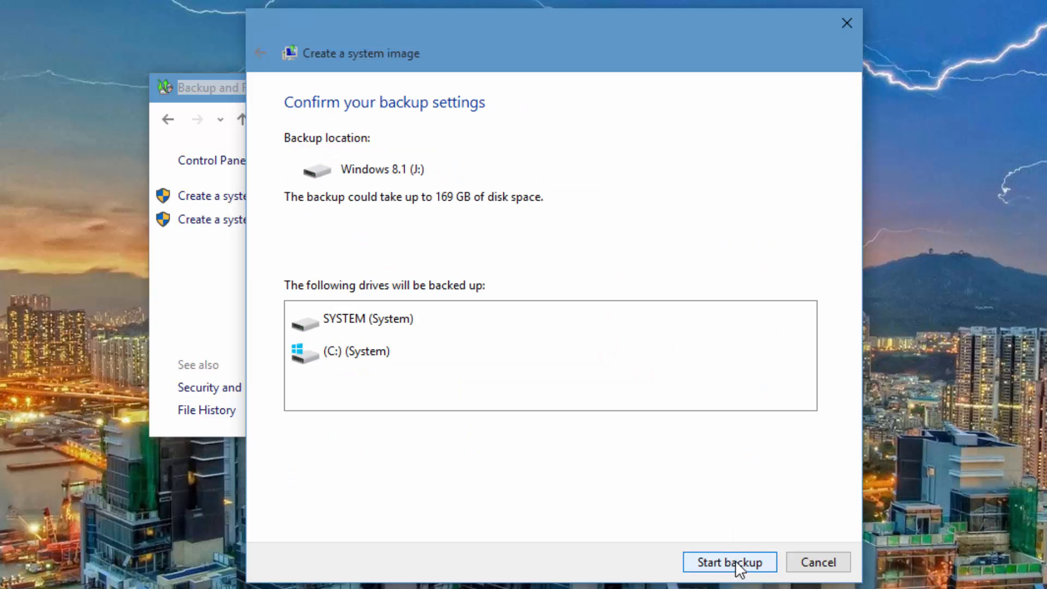
mouse_move(347, 107)
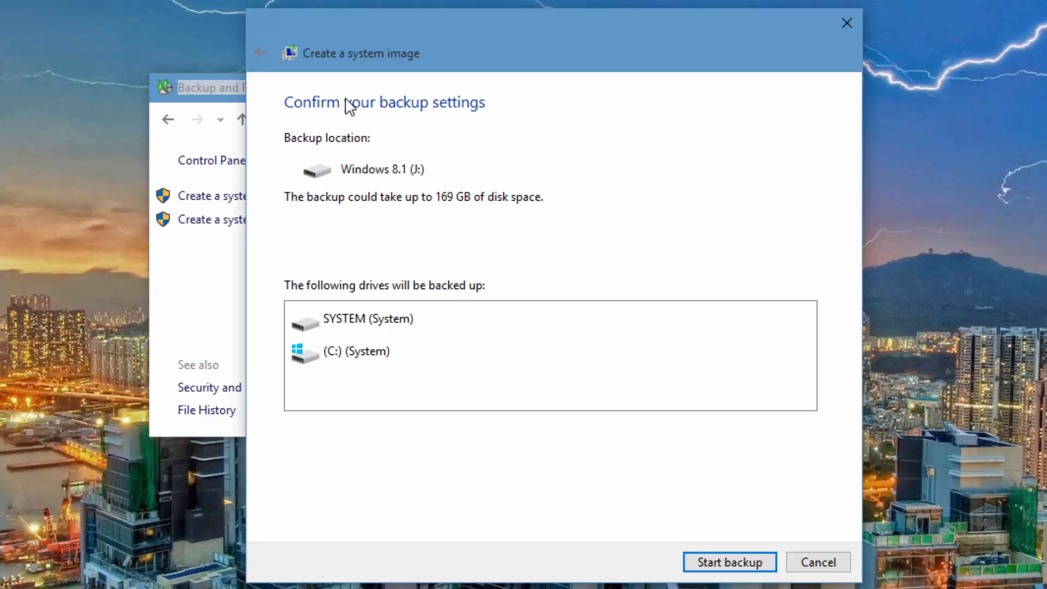
mouse_move(397, 336)
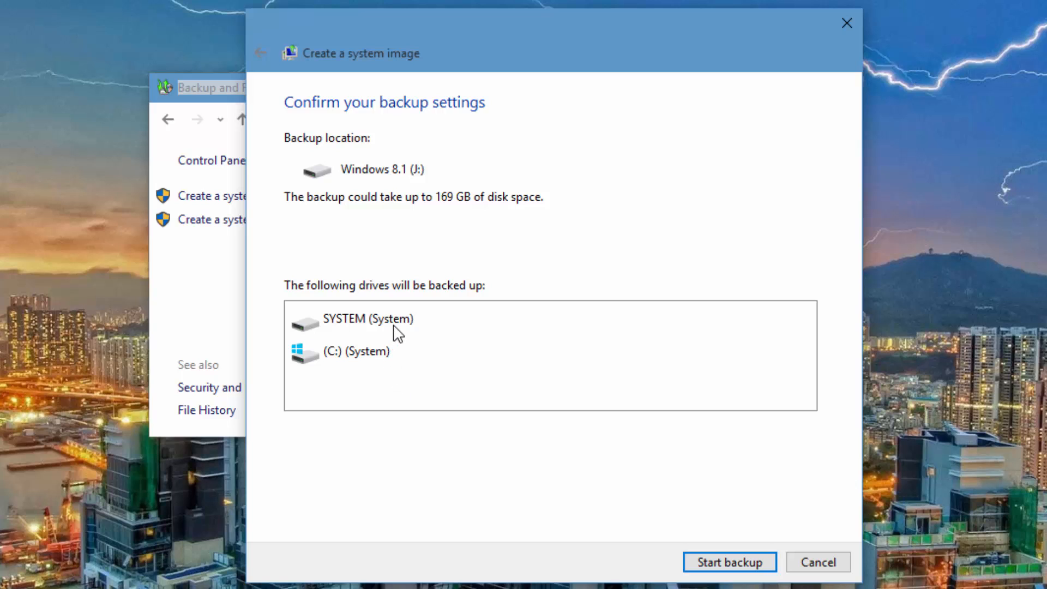
mouse_move(458, 153)
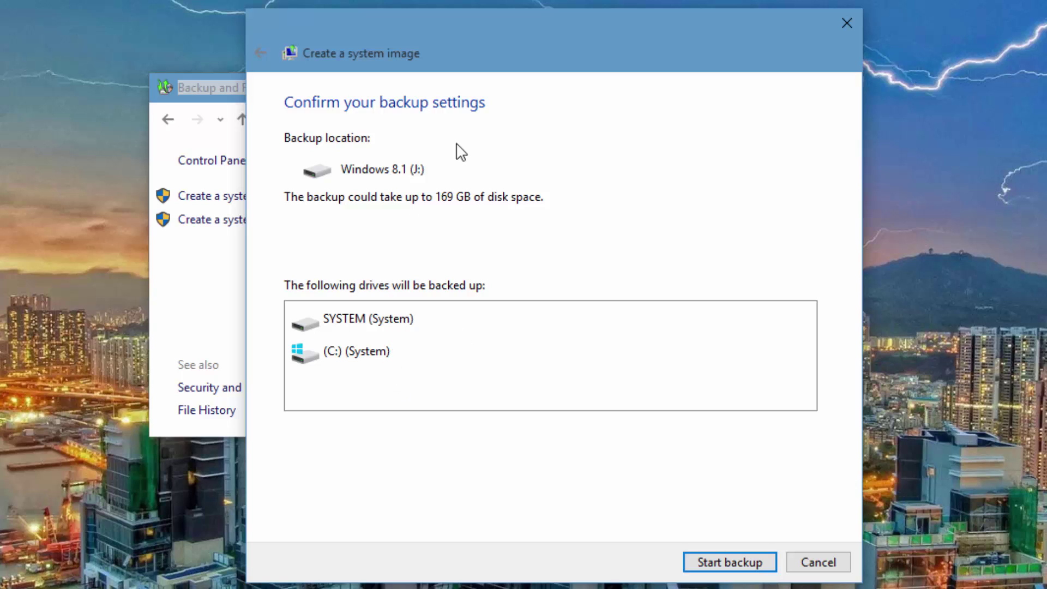
mouse_move(742, 571)
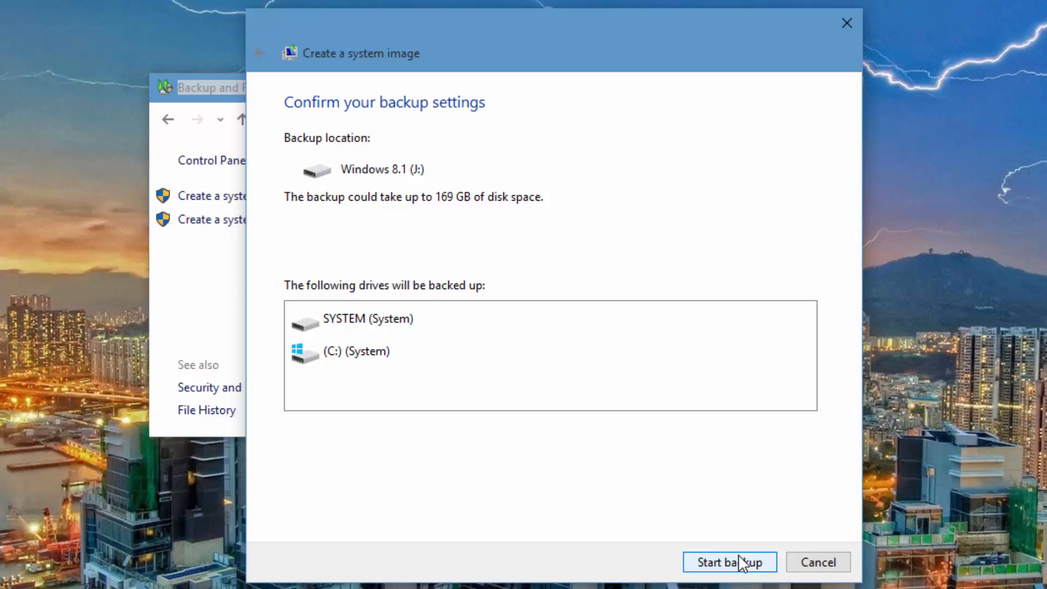
click(730, 577)
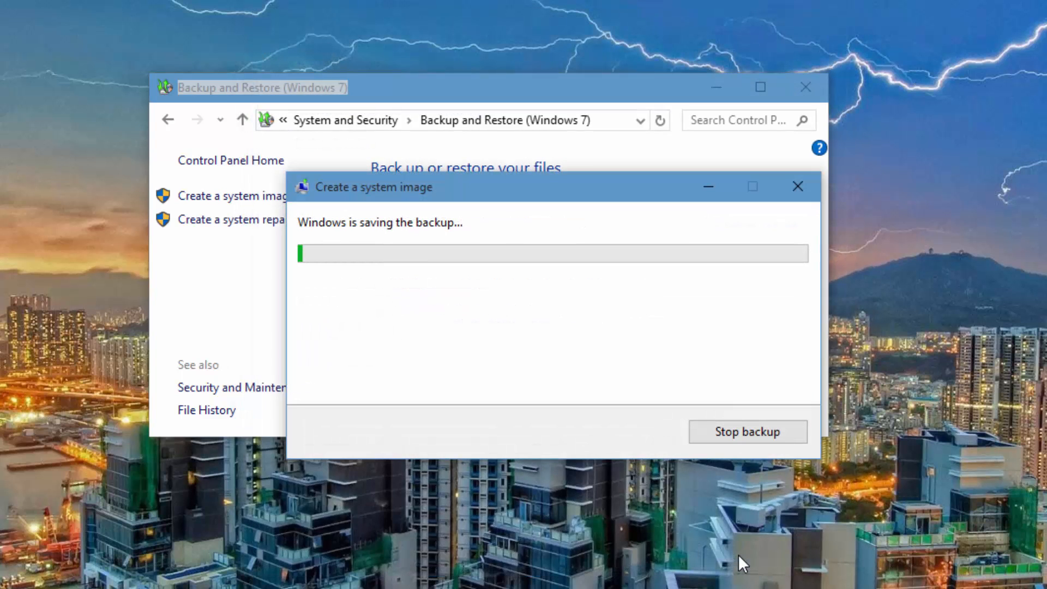